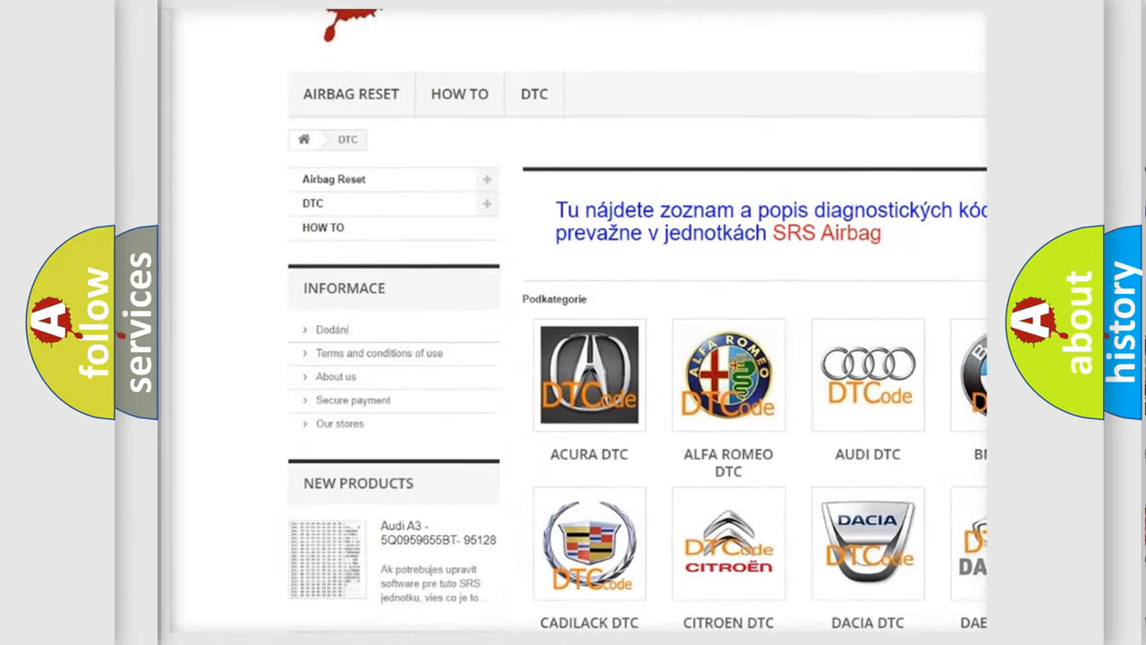
Reveal the P0963 causes: open CAN, ignition or ground circuits, faulty steering angle sensor or EBCM.
{"action": "scroll", "scroll_direction": "down", "scroll_amount": 3}
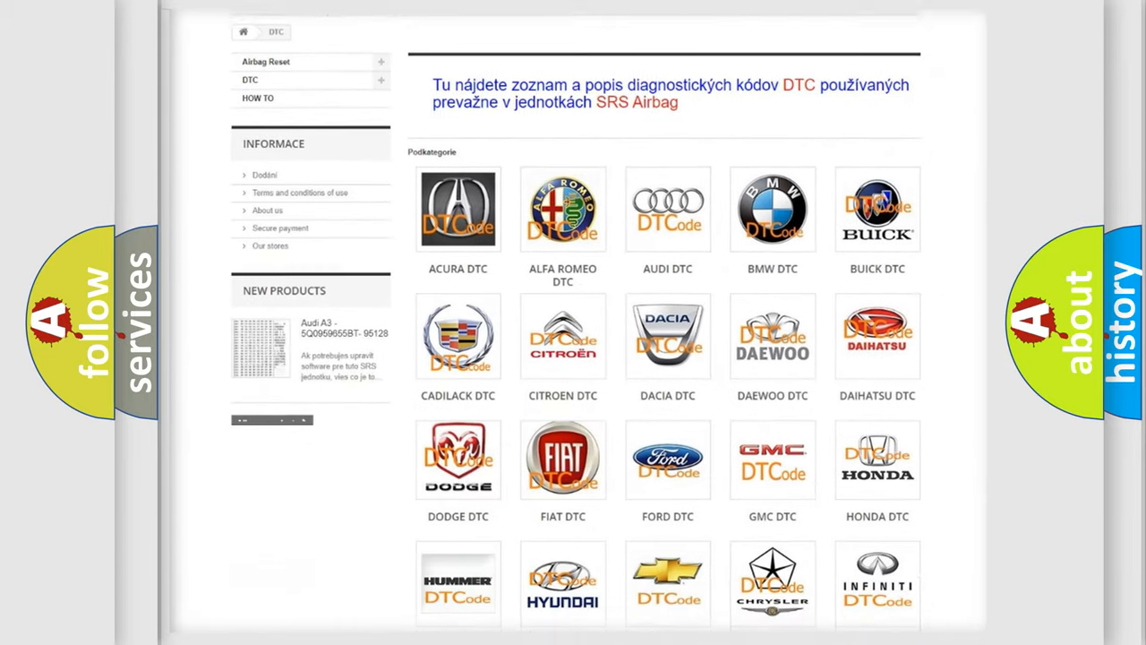
{"action": "scroll", "scroll_direction": "down", "scroll_amount": 3}
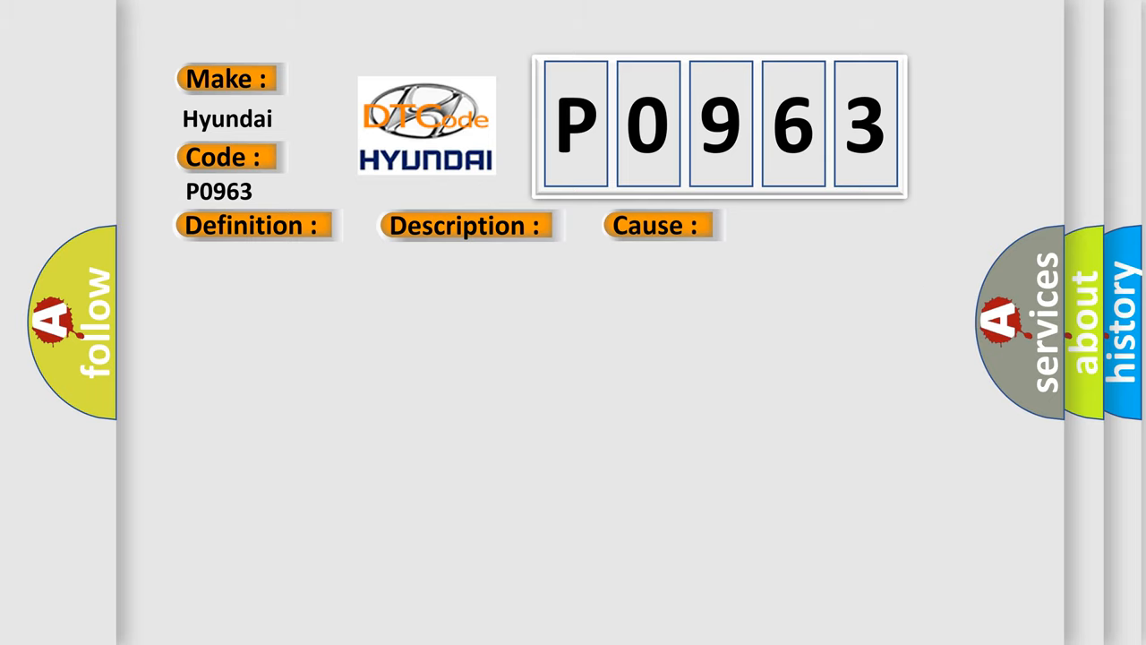
{"action": "left_click", "coordinate": [656, 224]}
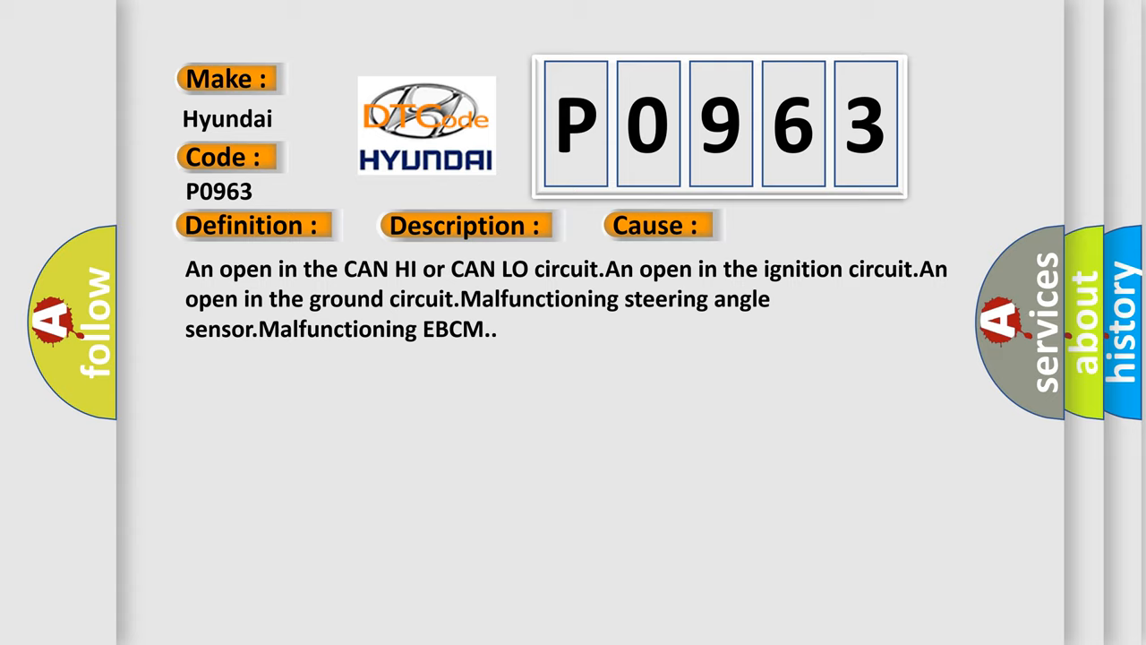